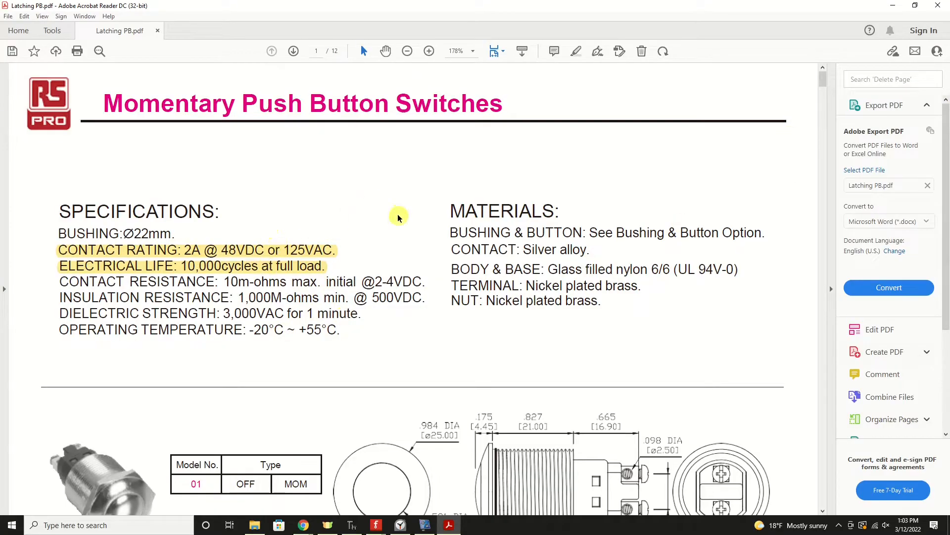
- Scroll through page 1 to the switch's dimension drawing and schematic, then minimize the datasheet
scroll("down", 3)
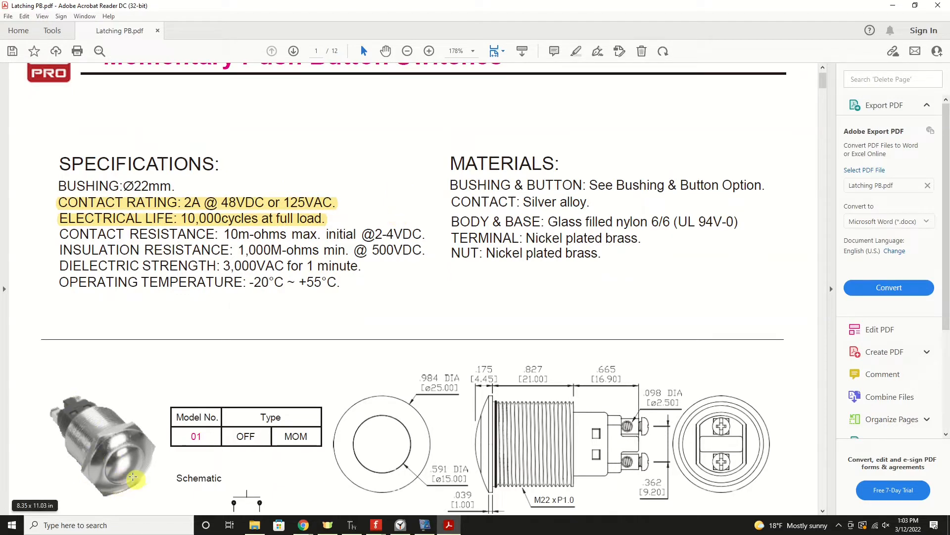
mouse_move(326, 325)
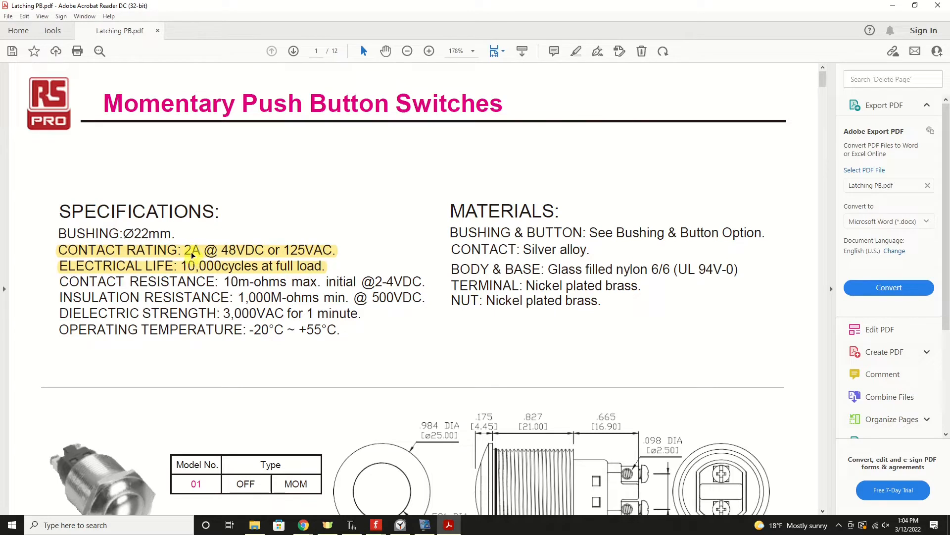
mouse_move(200, 256)
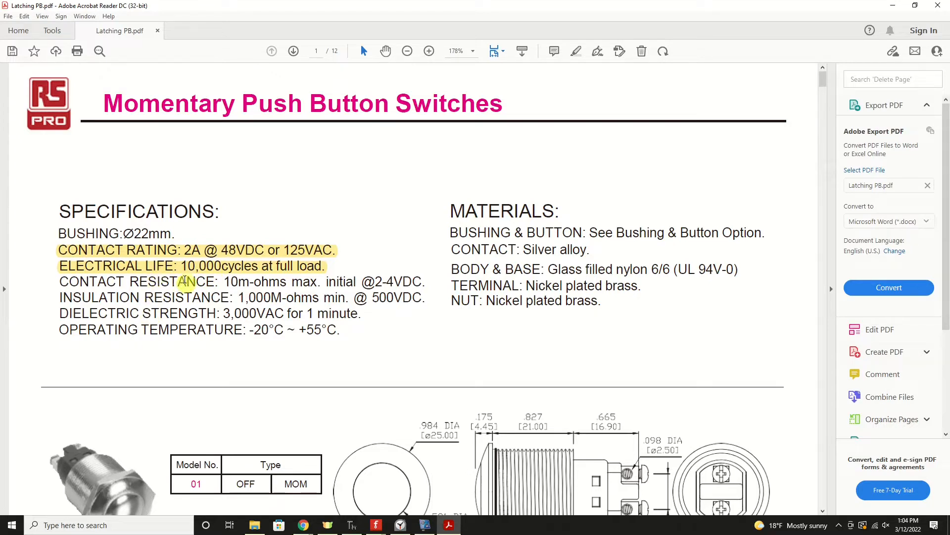
mouse_move(343, 260)
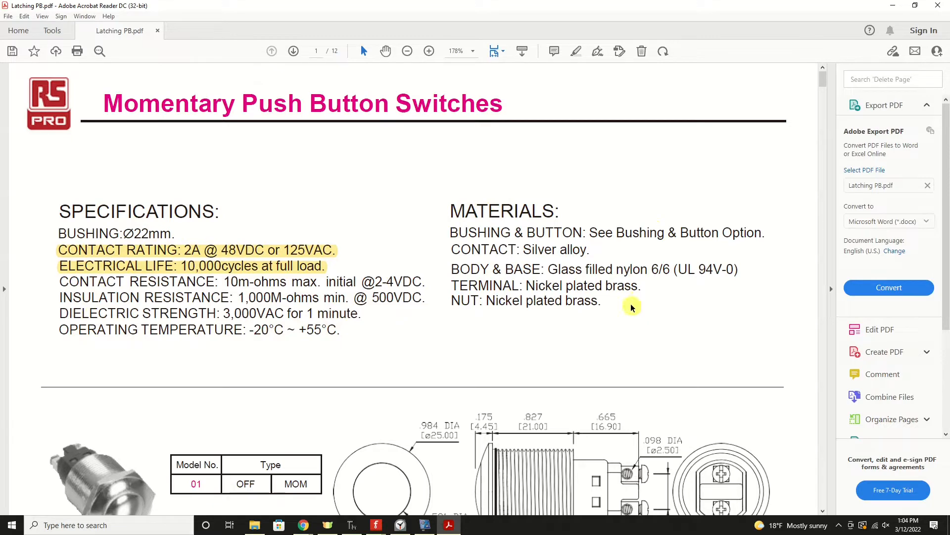
scroll("down", 3)
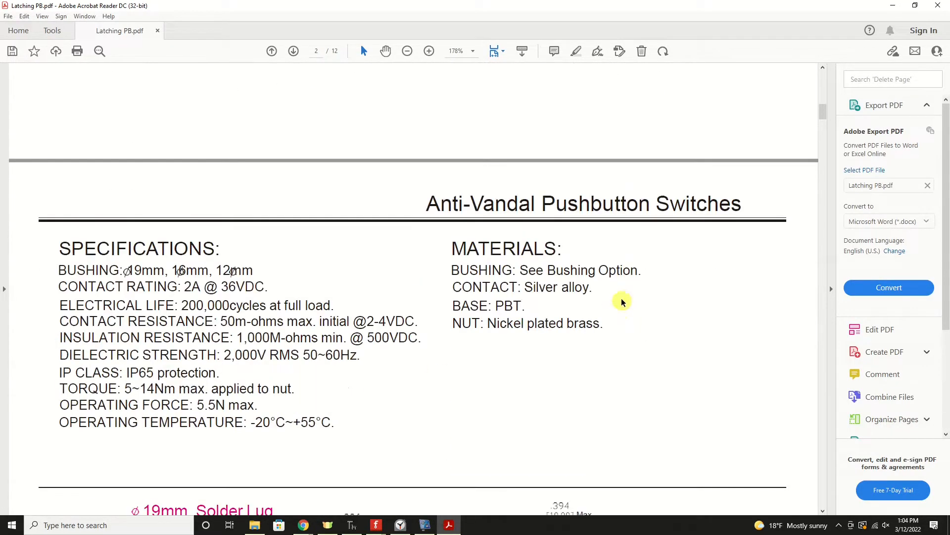
scroll("down", 3)
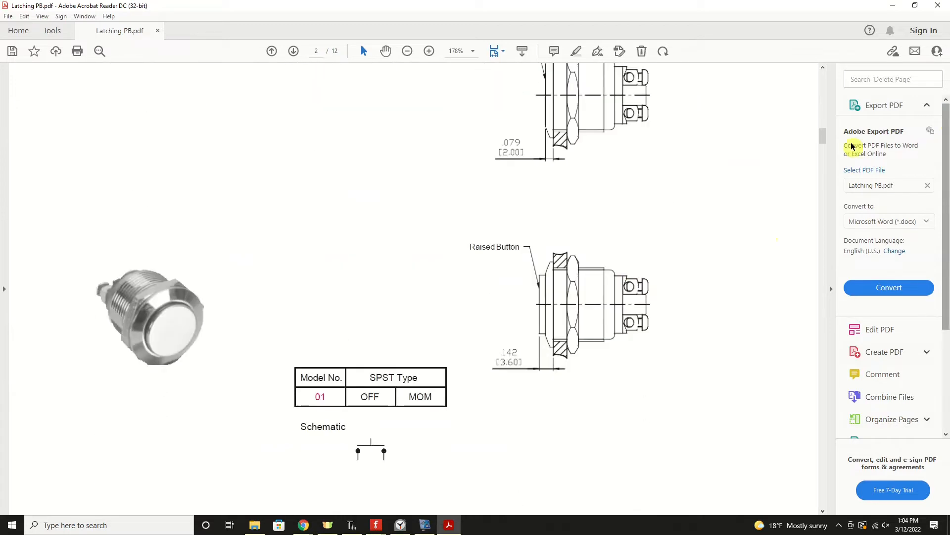
scroll("down", 3)
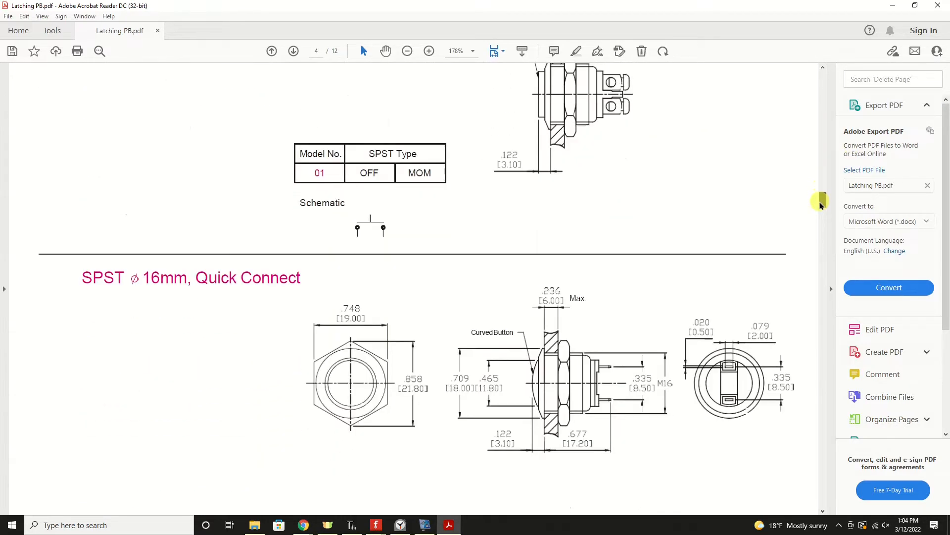
scroll("down", 3)
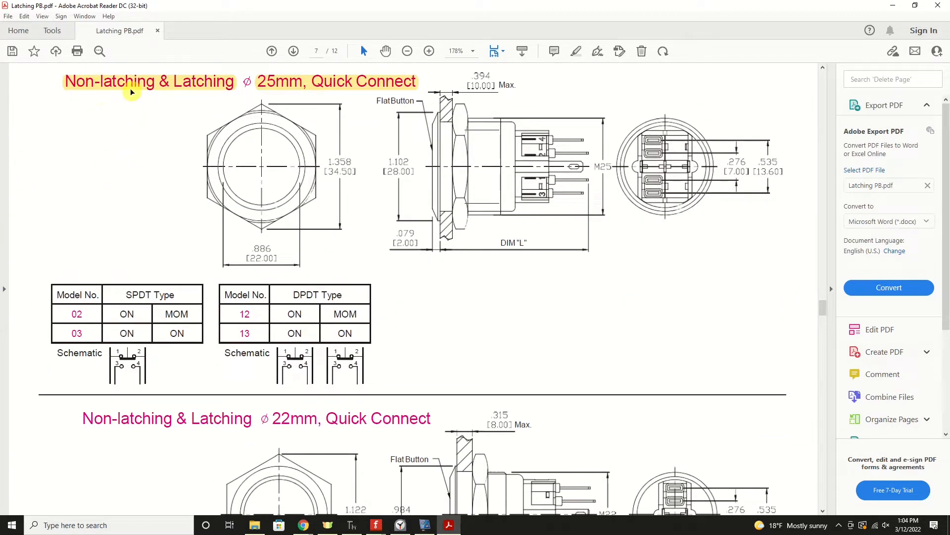
mouse_move(180, 90)
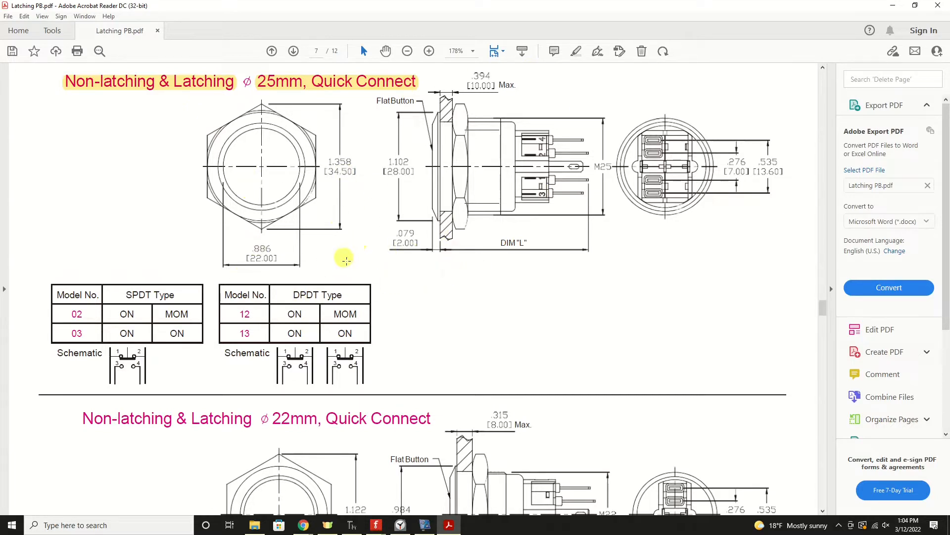
mouse_move(625, 227)
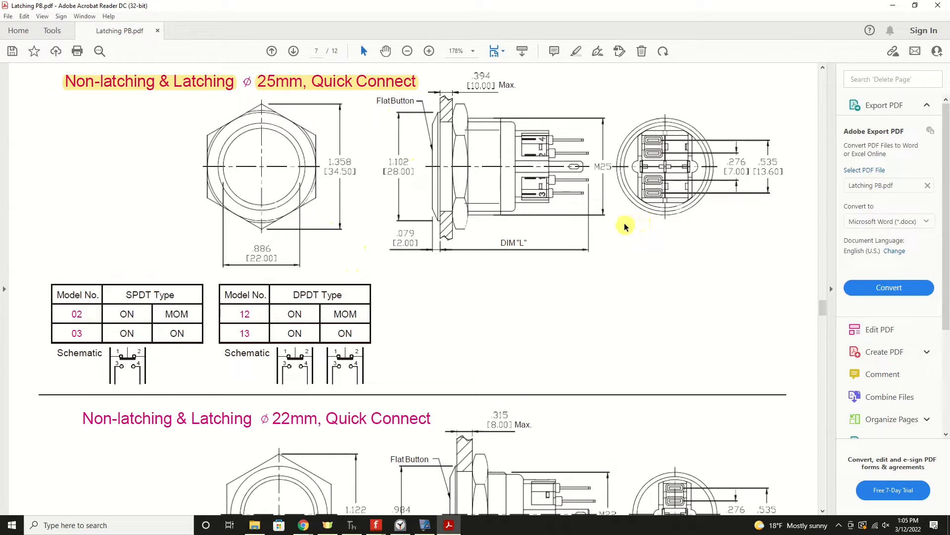
mouse_move(823, 312)
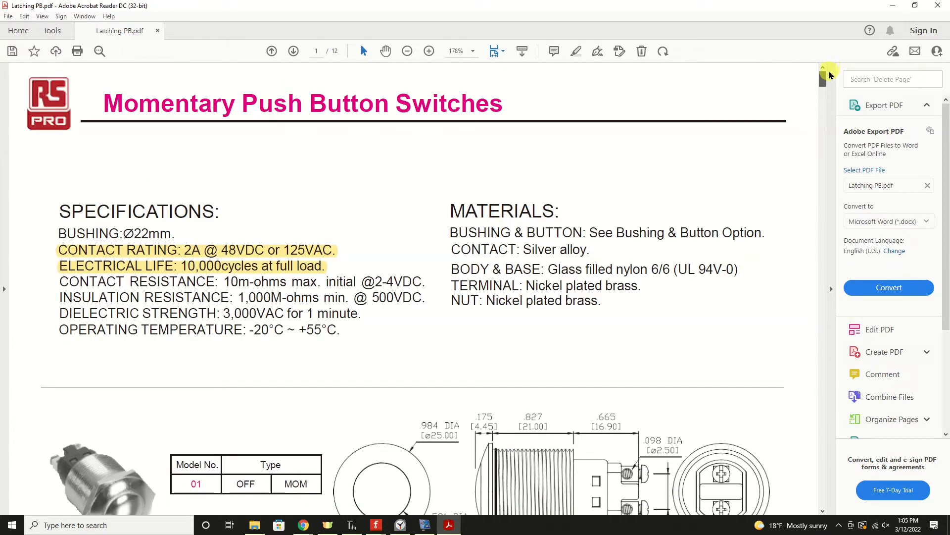
scroll("down", 3)
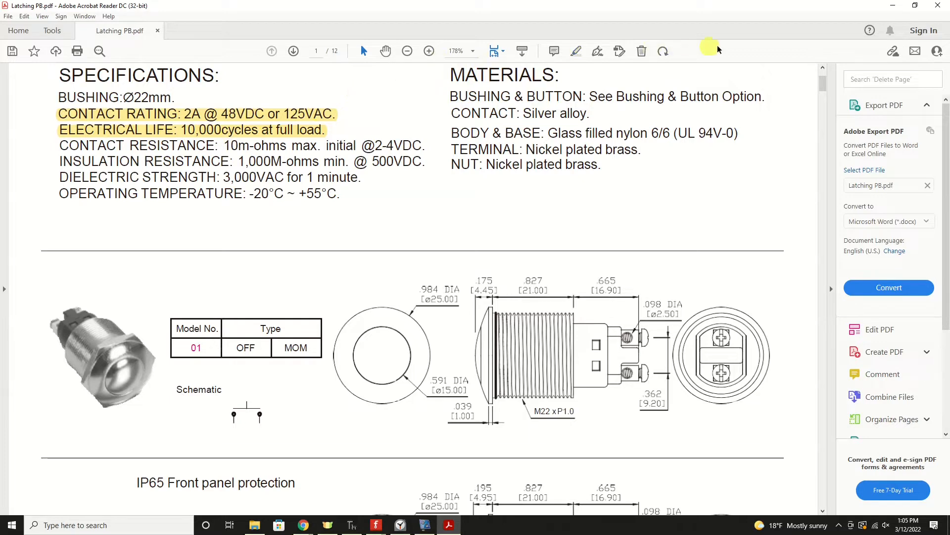
mouse_move(891, 7)
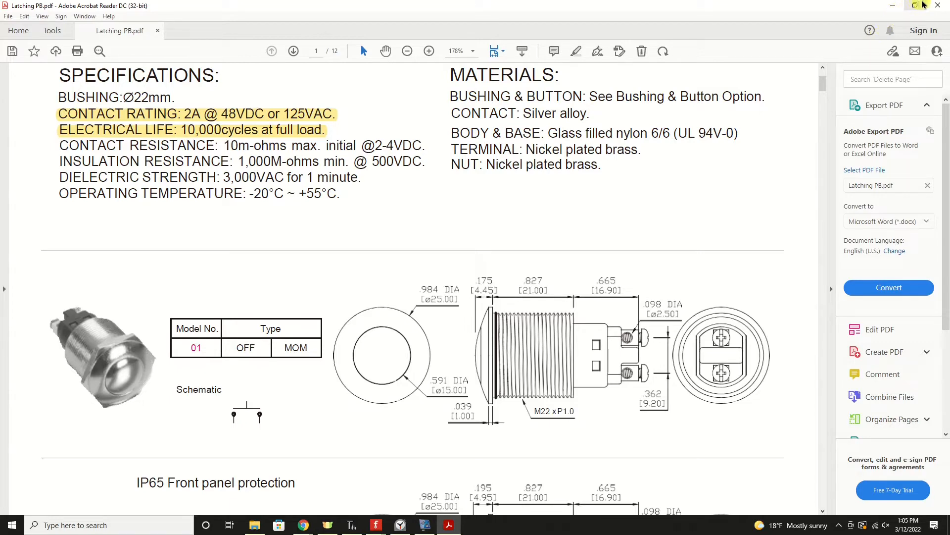
left_click(376, 525)
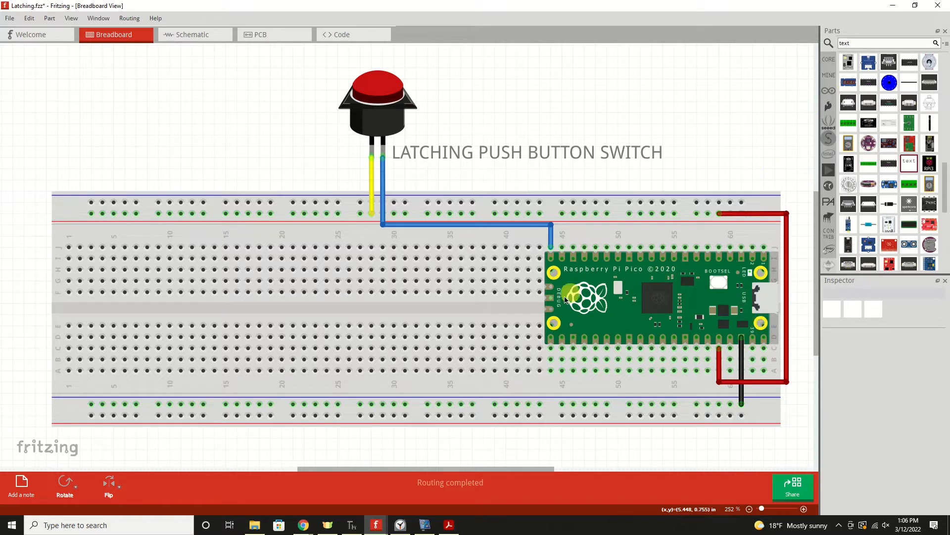
mouse_move(609, 303)
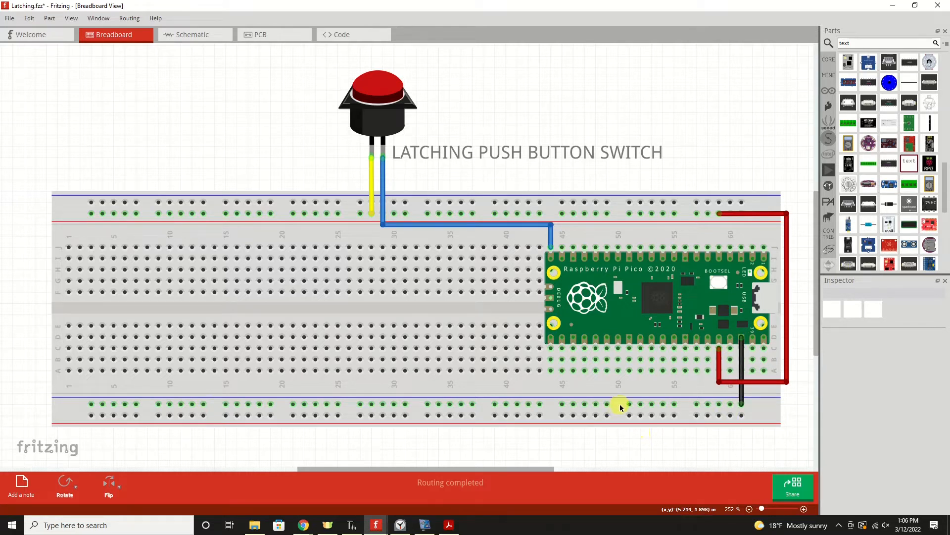
mouse_move(695, 406)
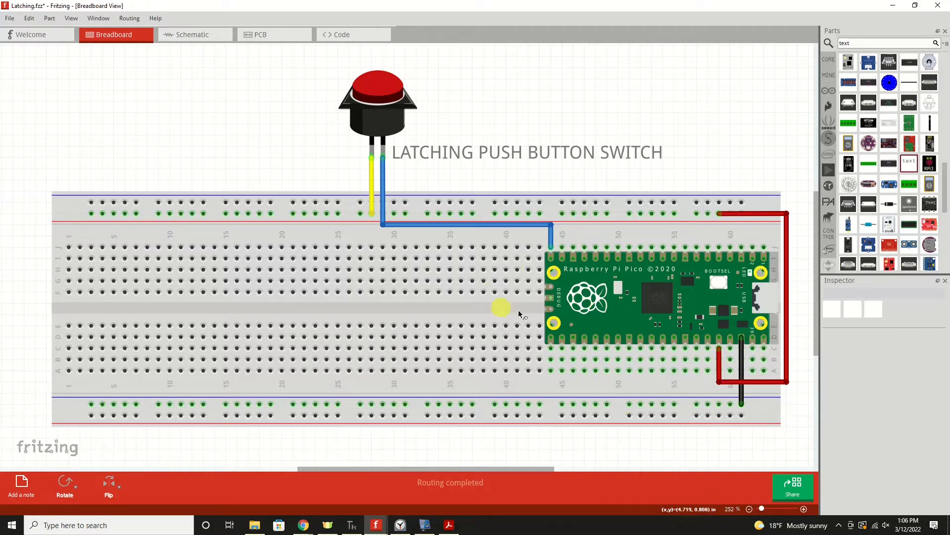
mouse_move(728, 307)
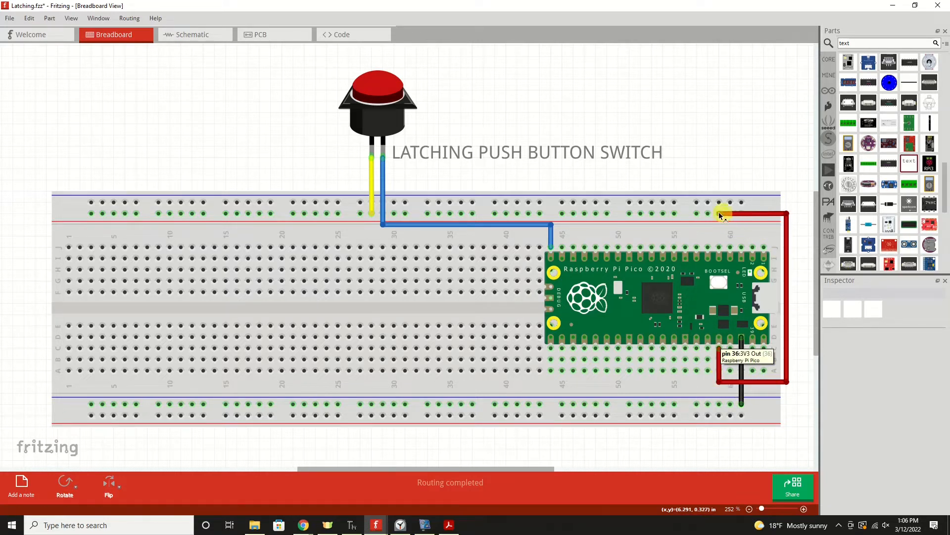
mouse_move(665, 217)
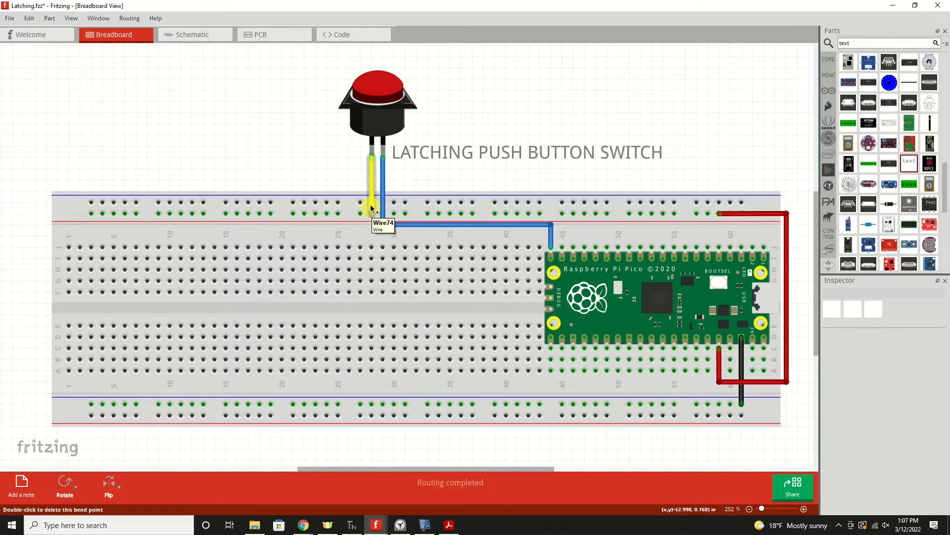
left_click_drag(382, 229, 377, 167)
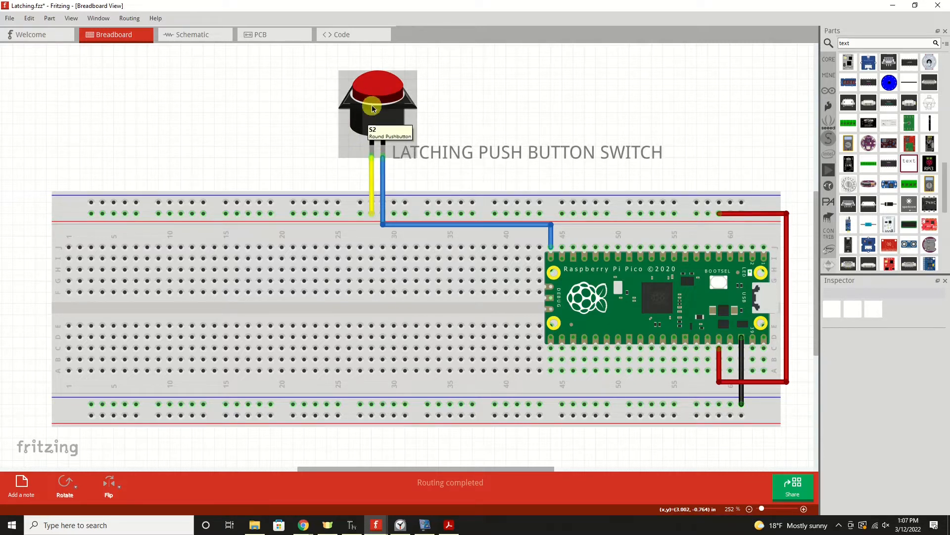
mouse_move(383, 170)
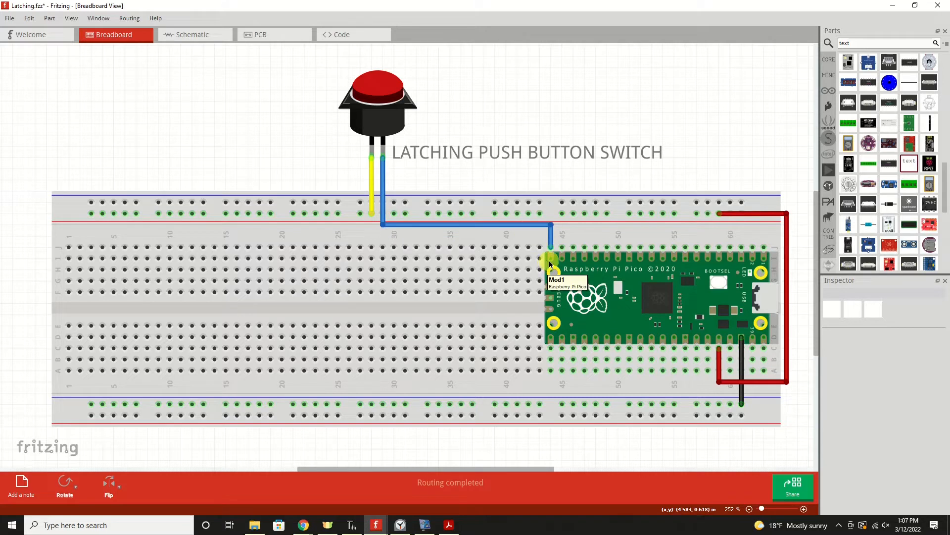
mouse_move(551, 258)
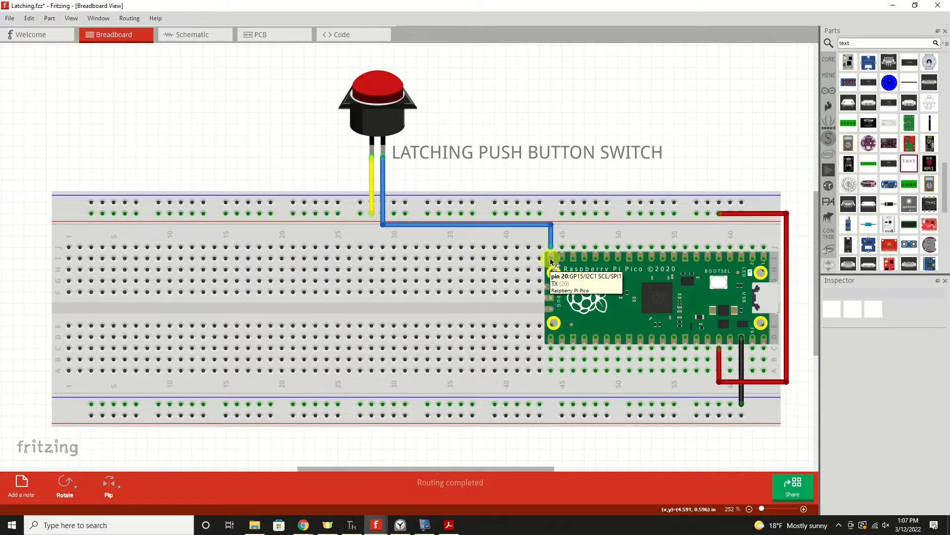
mouse_move(551, 261)
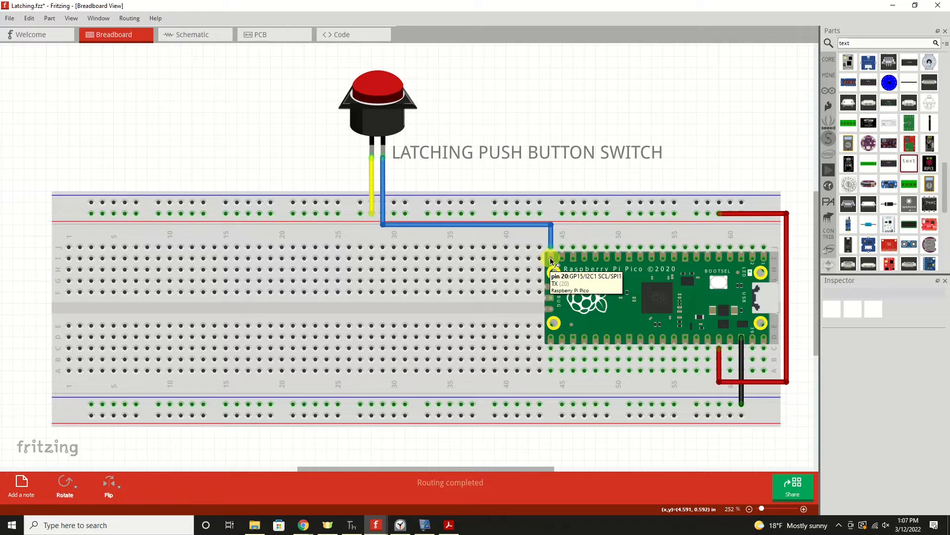
left_click(351, 525)
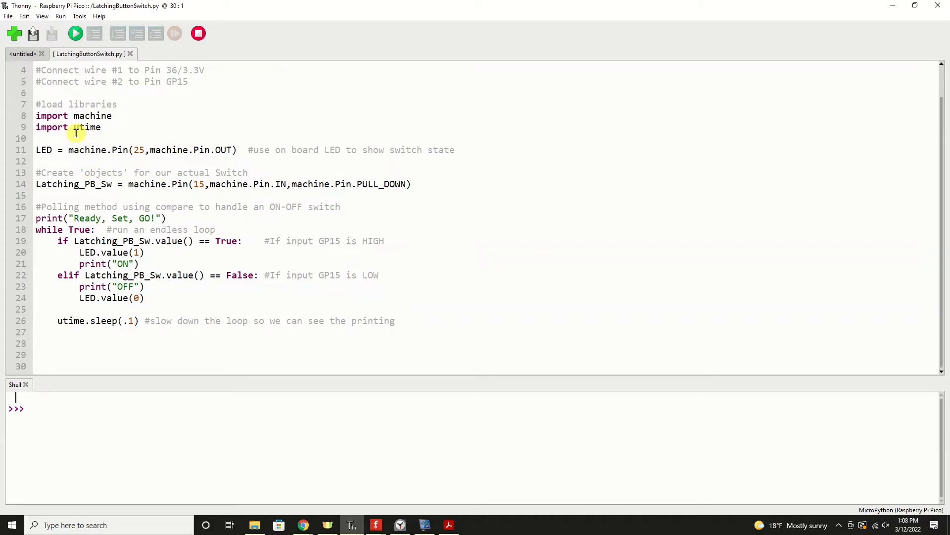
double_click(84, 128)
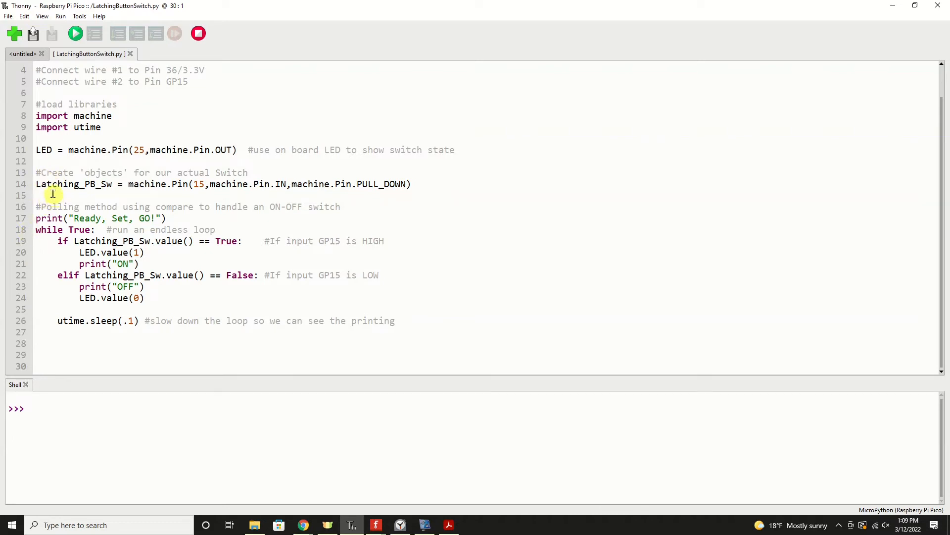
mouse_move(103, 184)
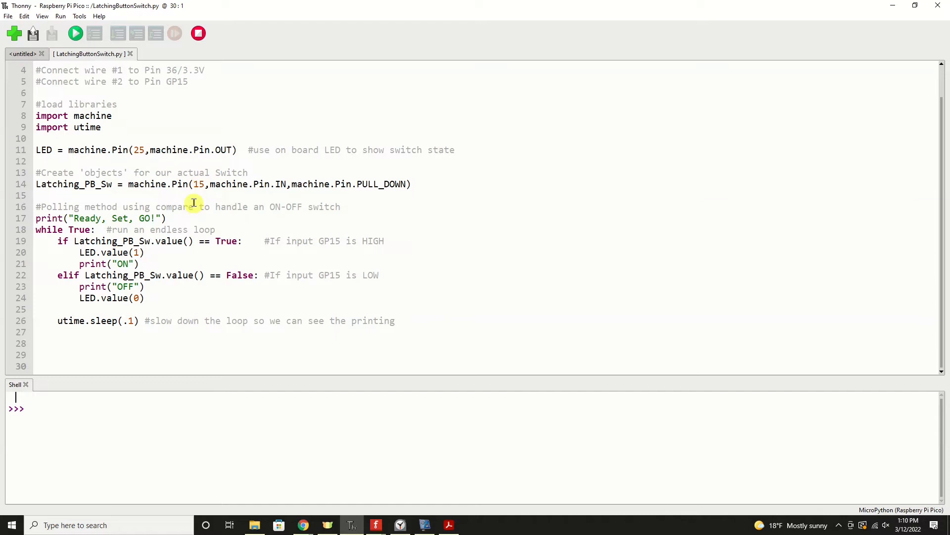
mouse_move(279, 196)
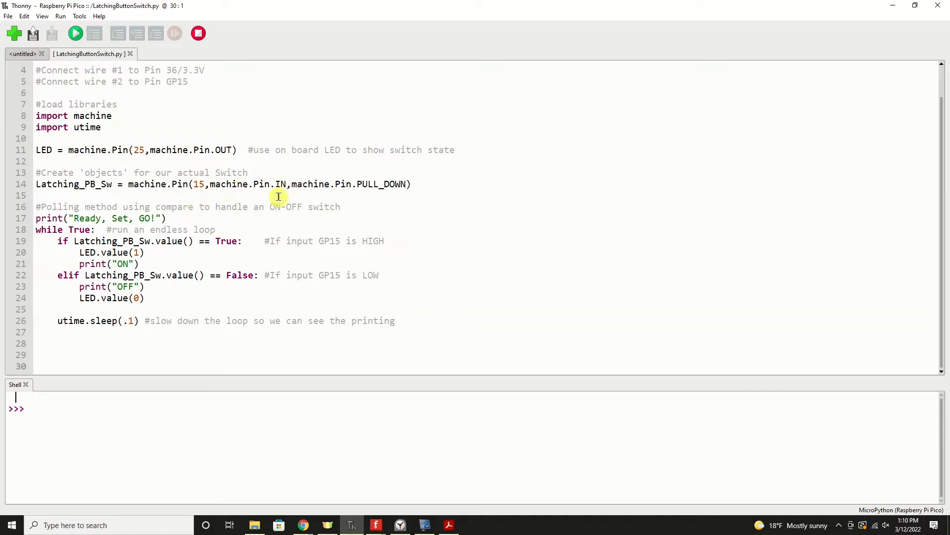
mouse_move(306, 206)
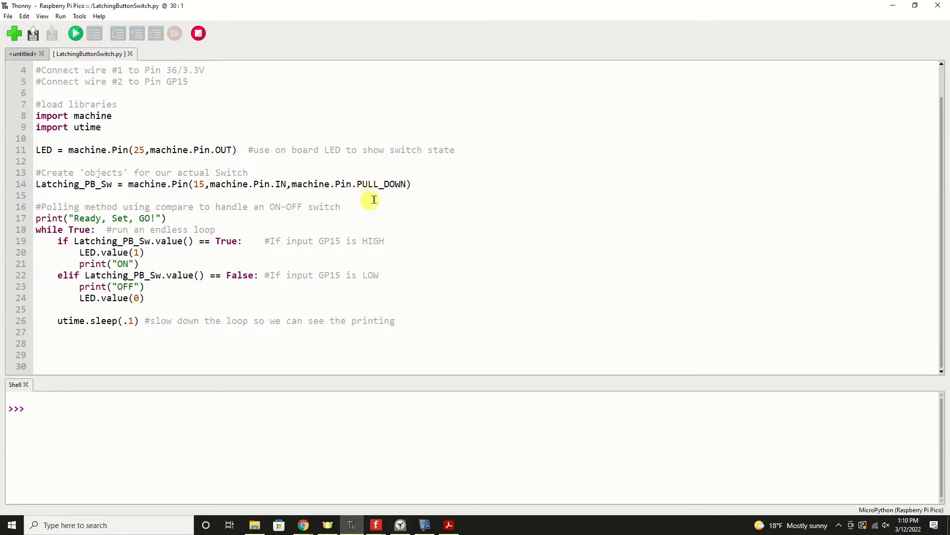
mouse_move(376, 195)
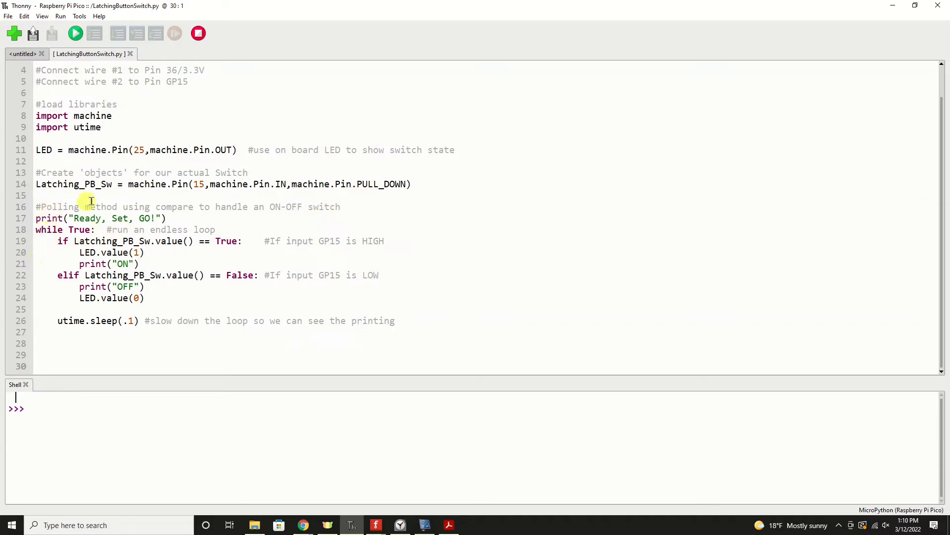
mouse_move(228, 209)
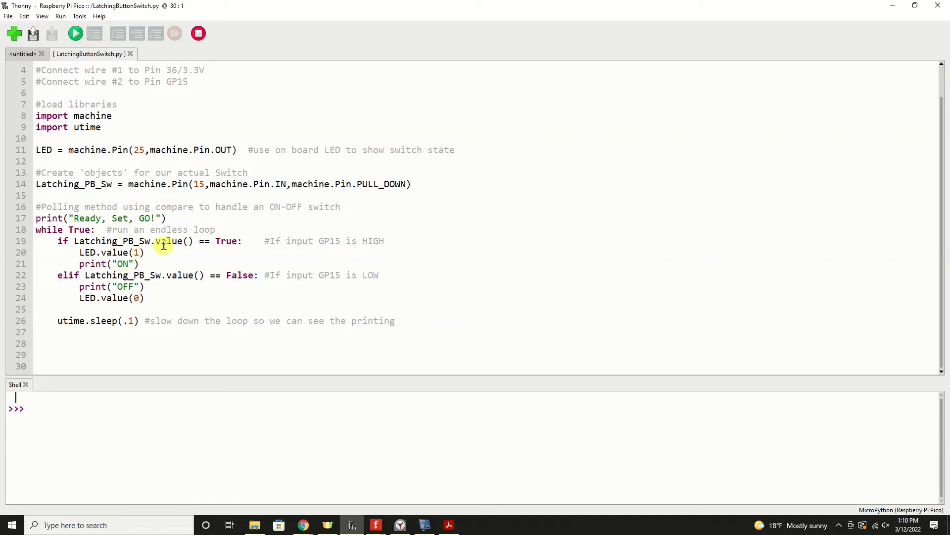
mouse_move(243, 241)
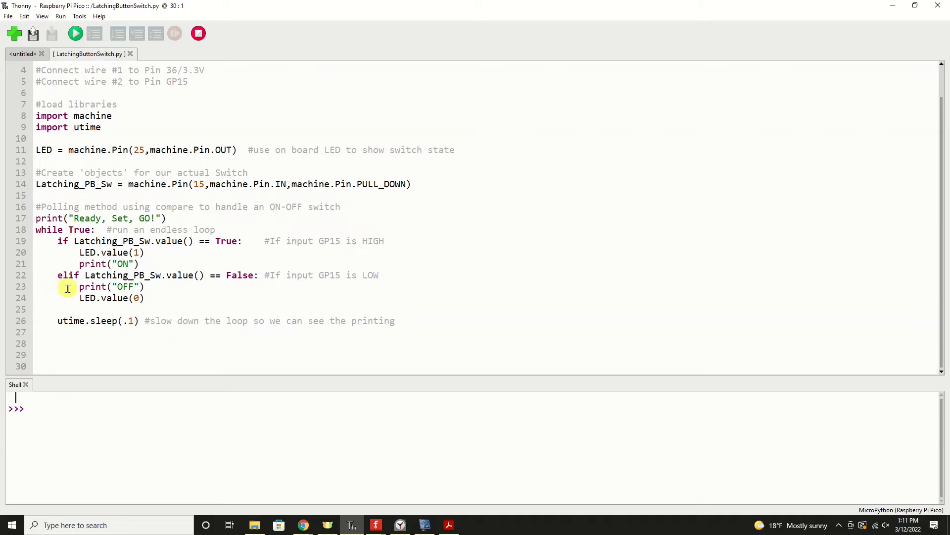
mouse_move(110, 298)
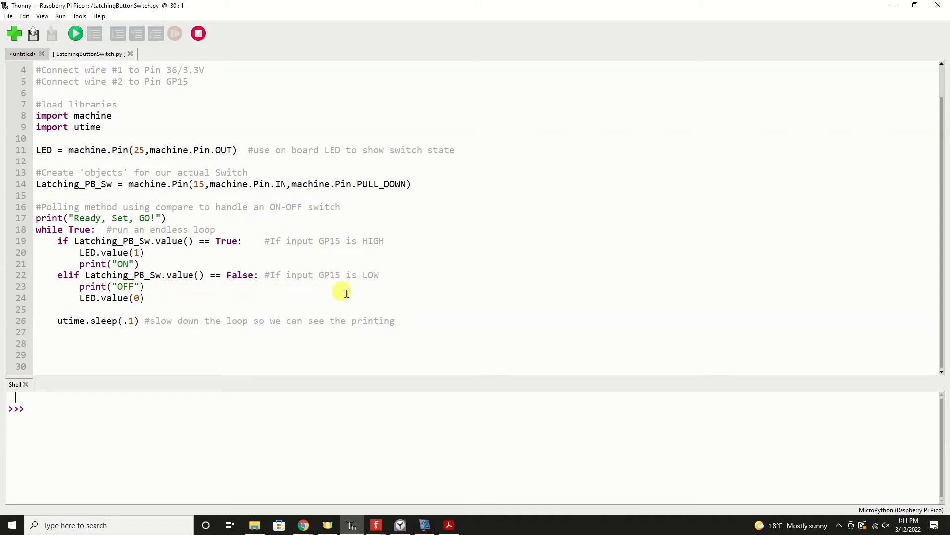
mouse_move(374, 278)
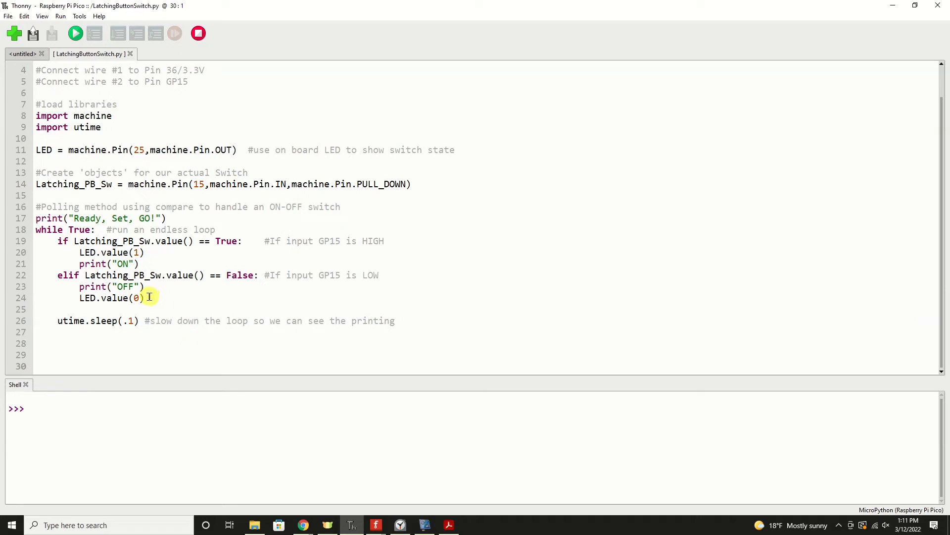
mouse_move(166, 252)
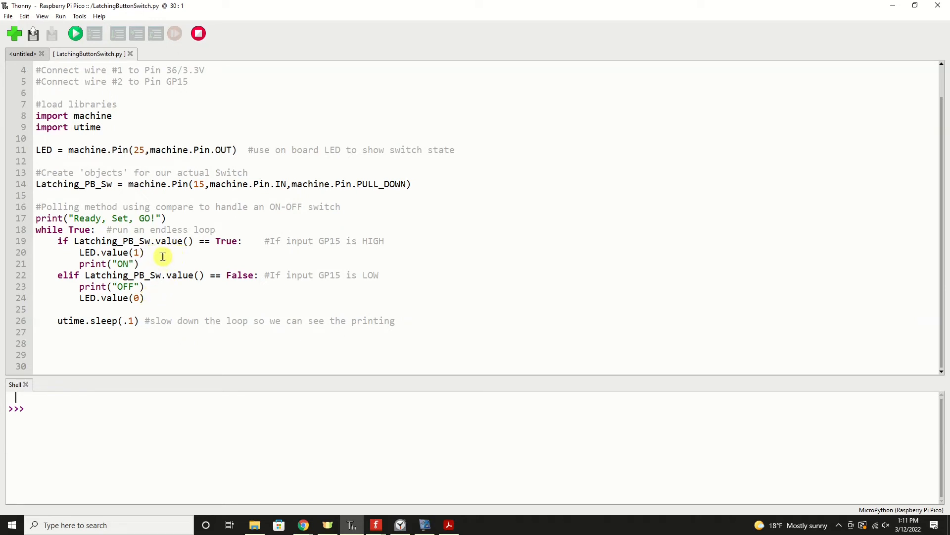
mouse_move(224, 241)
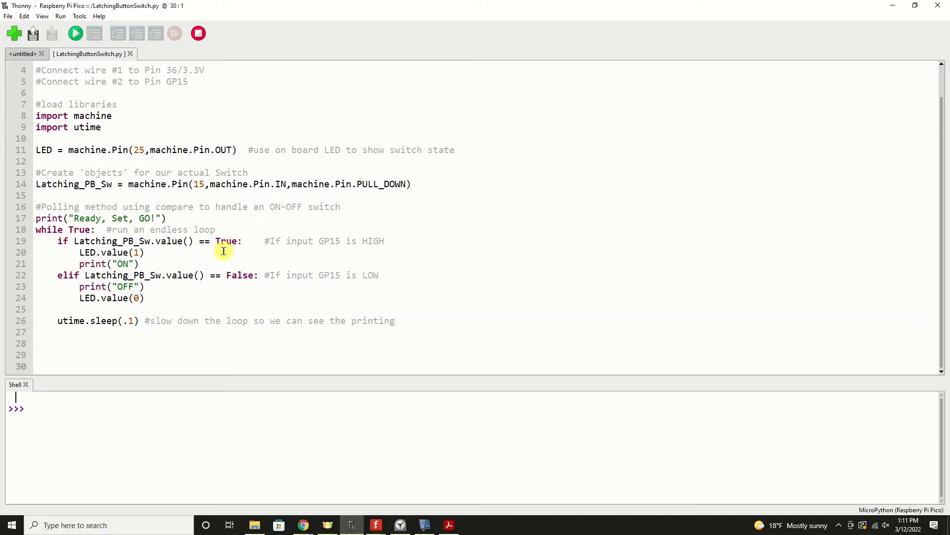
mouse_move(155, 296)
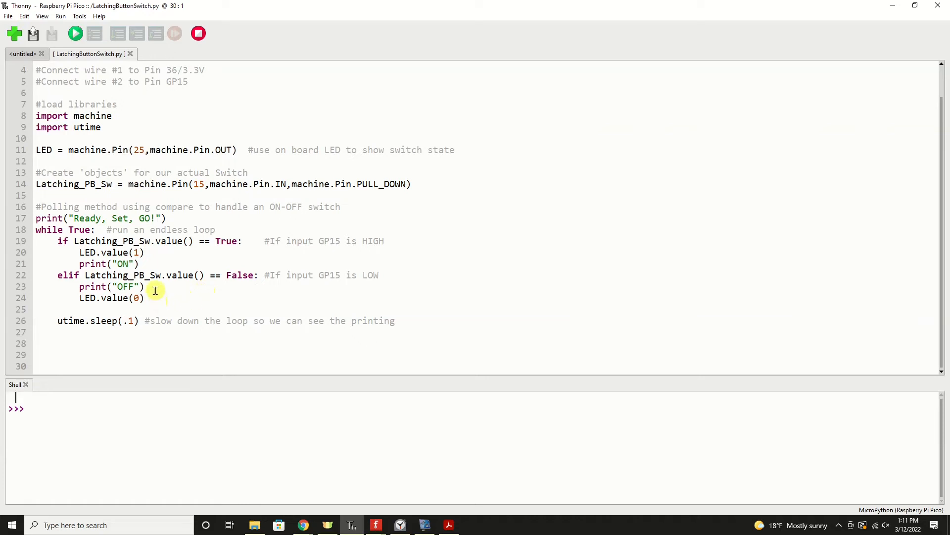
mouse_move(156, 315)
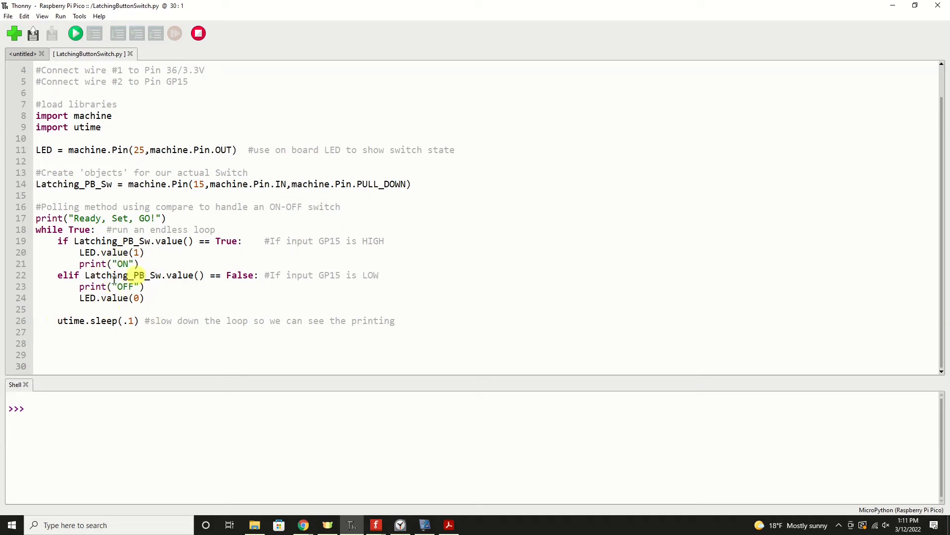
mouse_move(75, 34)
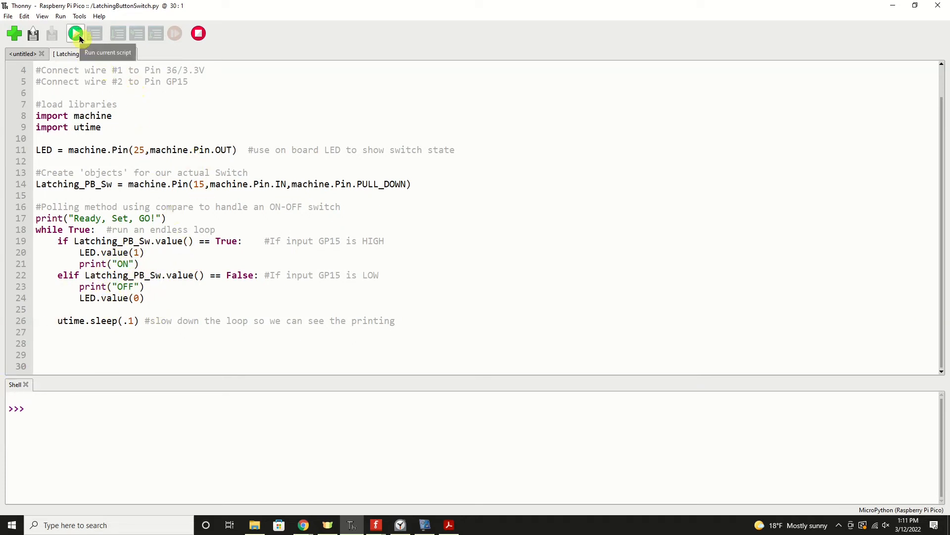
- Run LatchingButtonSwitch.py on the Pico so the shell repeatedly prints OFF
left_click(75, 33)
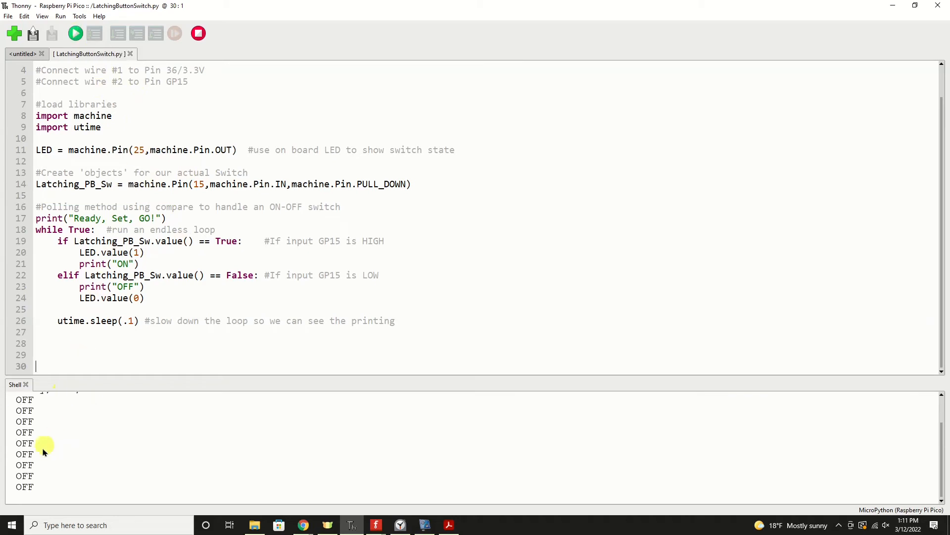